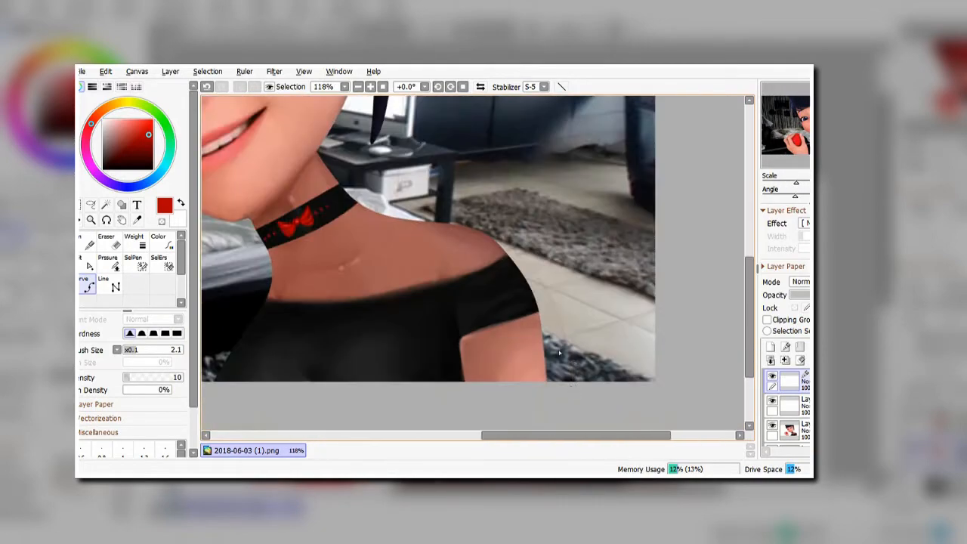
# Add a new layer and lay in long red hair strands over the dark hair.
pyautogui.click(356, 86)
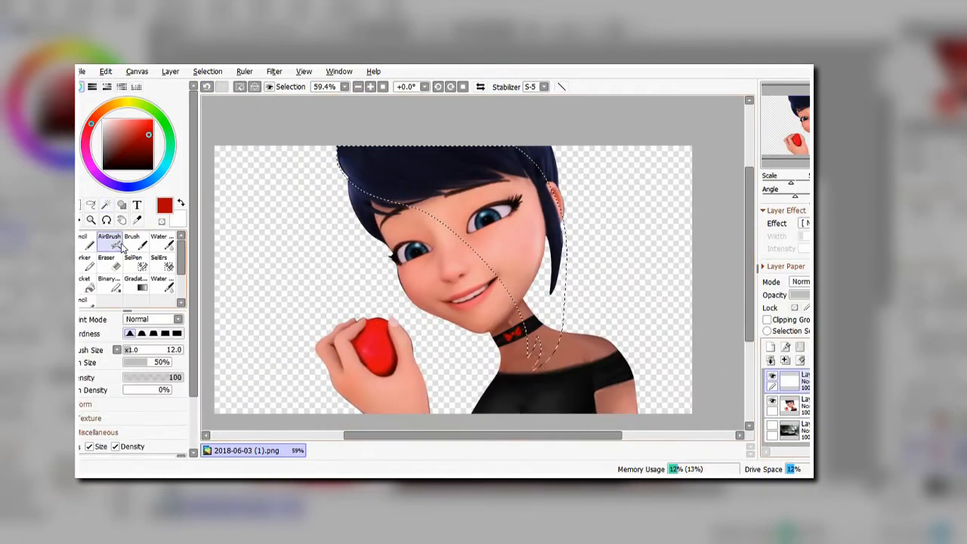
pyautogui.click(274, 71)
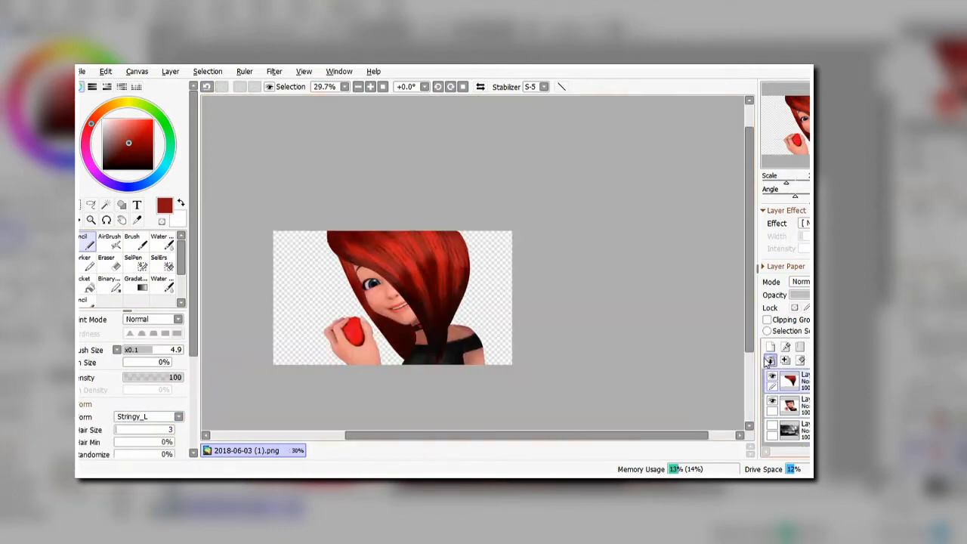
# Paint the iris glossy green with a white highlight on a new layer.
pyautogui.click(369, 86)
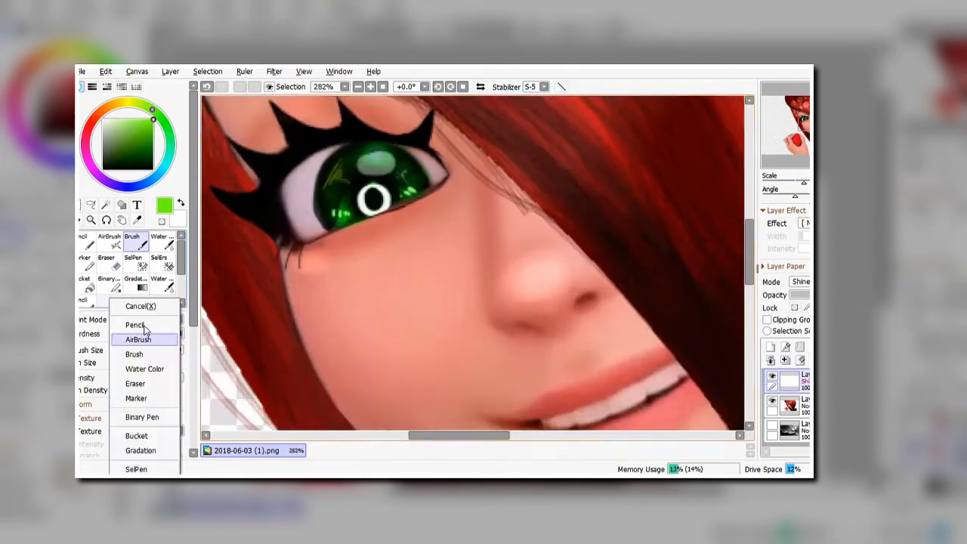
# Paint the lips red and soften them with a Gaussian Blur.
pyautogui.click(135, 325)
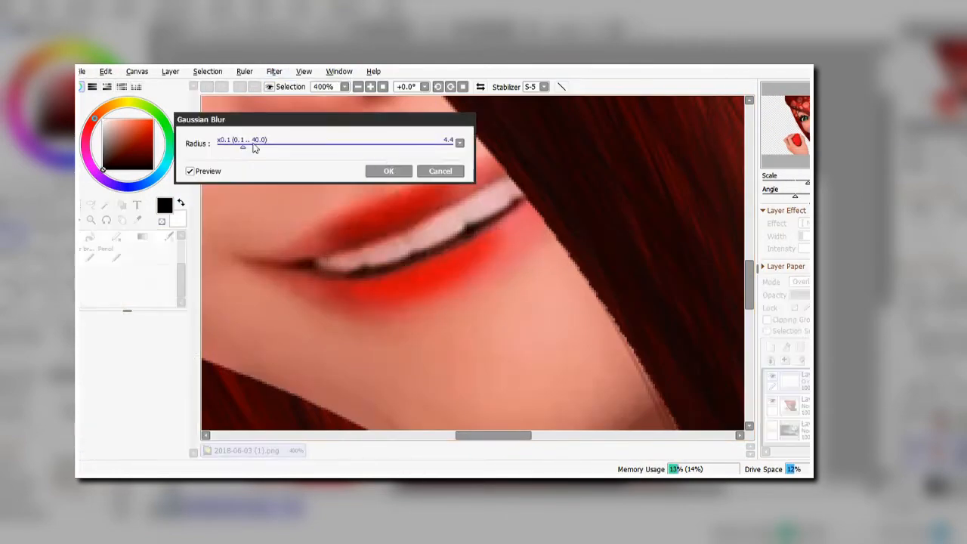
pyautogui.click(389, 169)
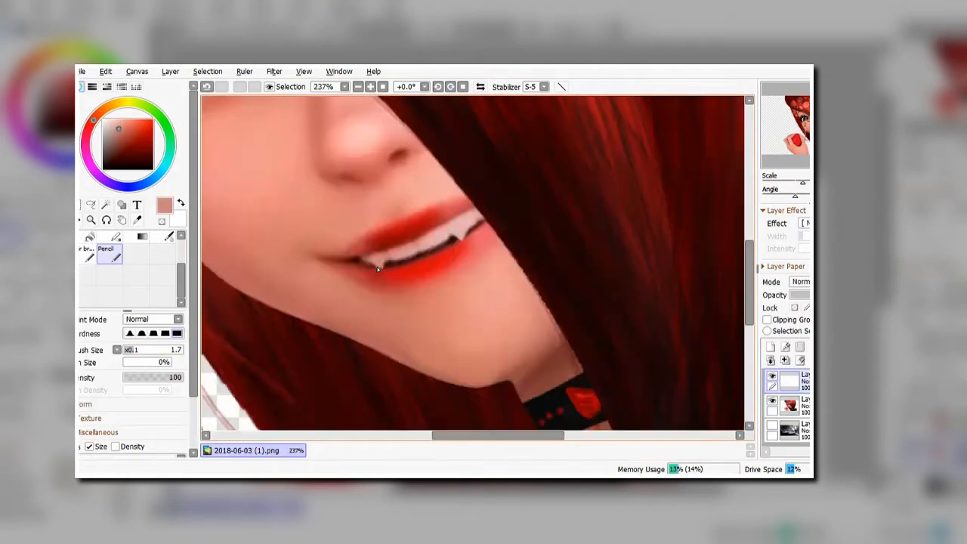